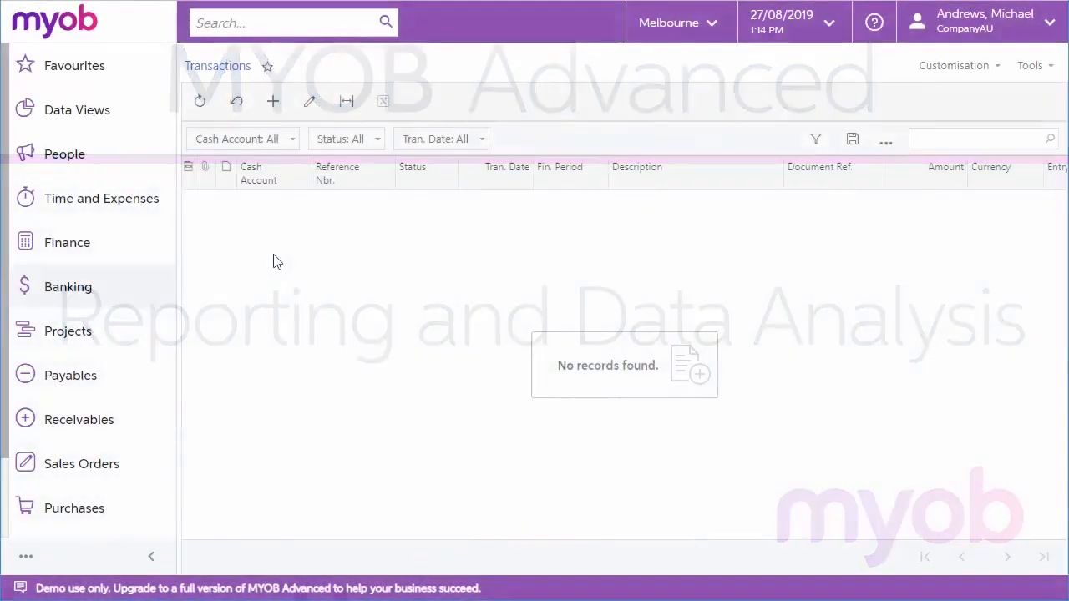
Step: Browse Banking, Payables and Sales Orders, then run Sales Order Details by Customer
click(68, 286)
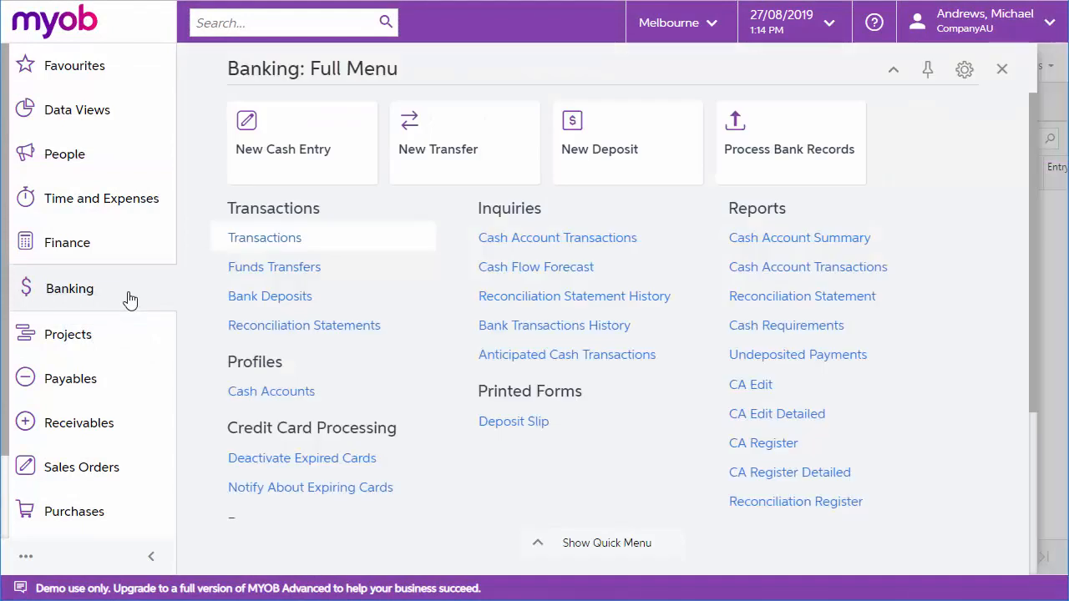
click(72, 378)
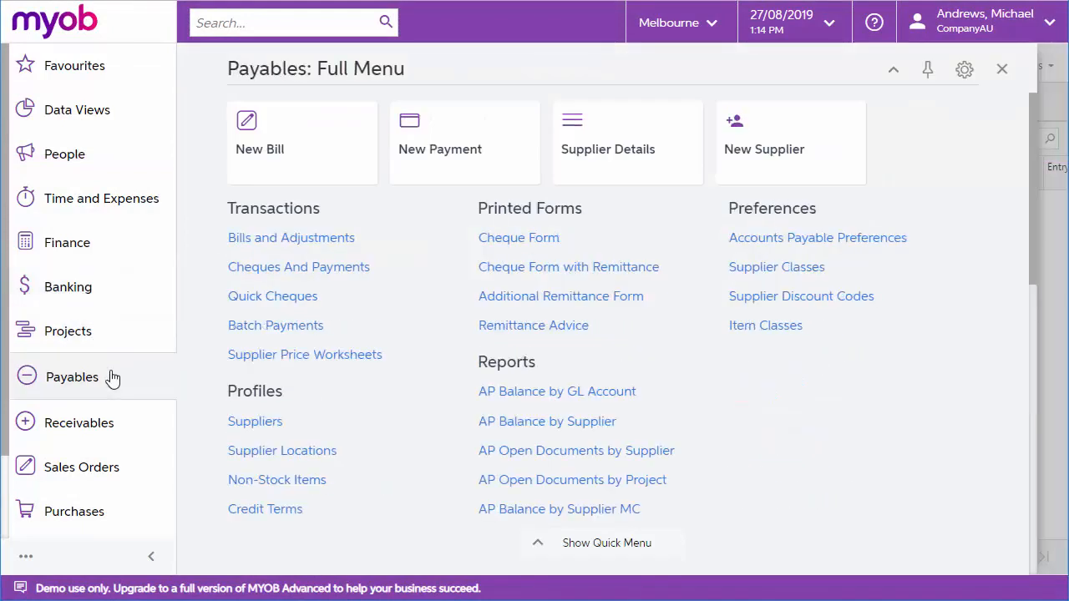
mouse_move(113, 480)
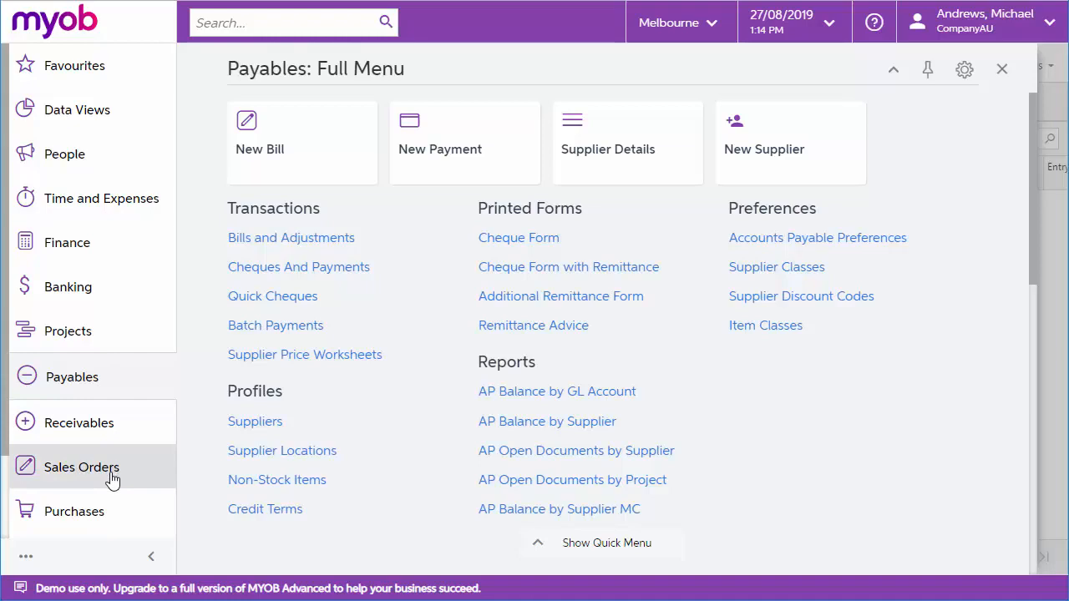
click(82, 468)
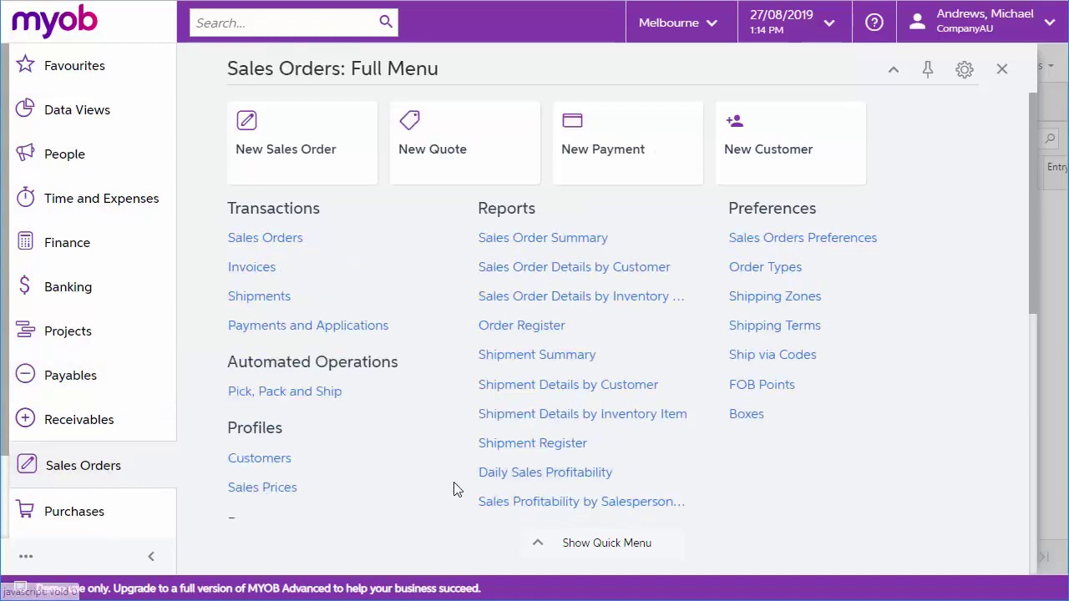
click(574, 267)
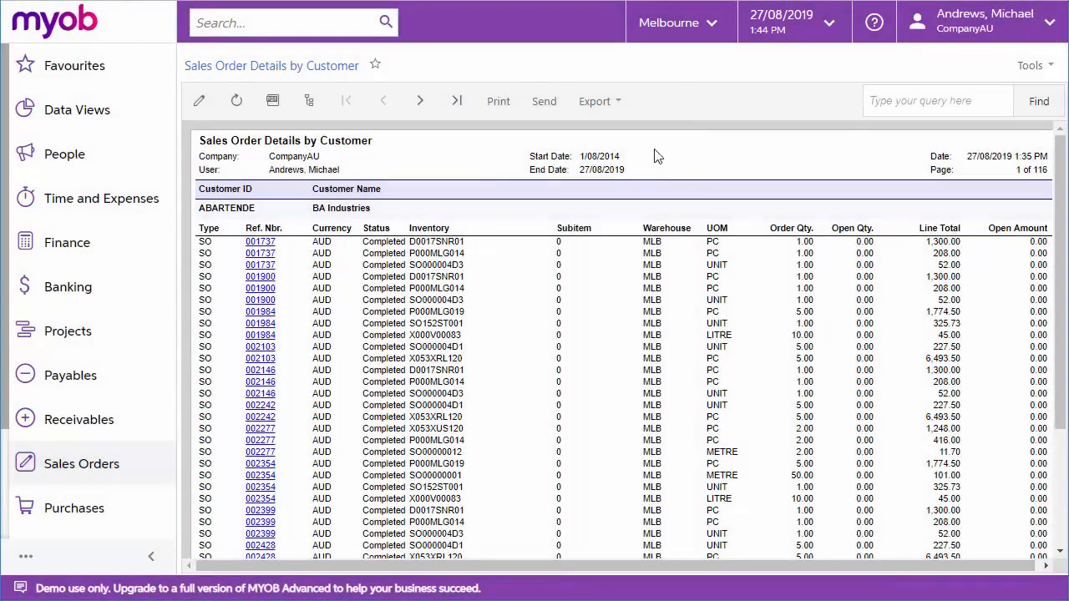
Step: Open the Journal Transactions list from the Finance menu
click(594, 101)
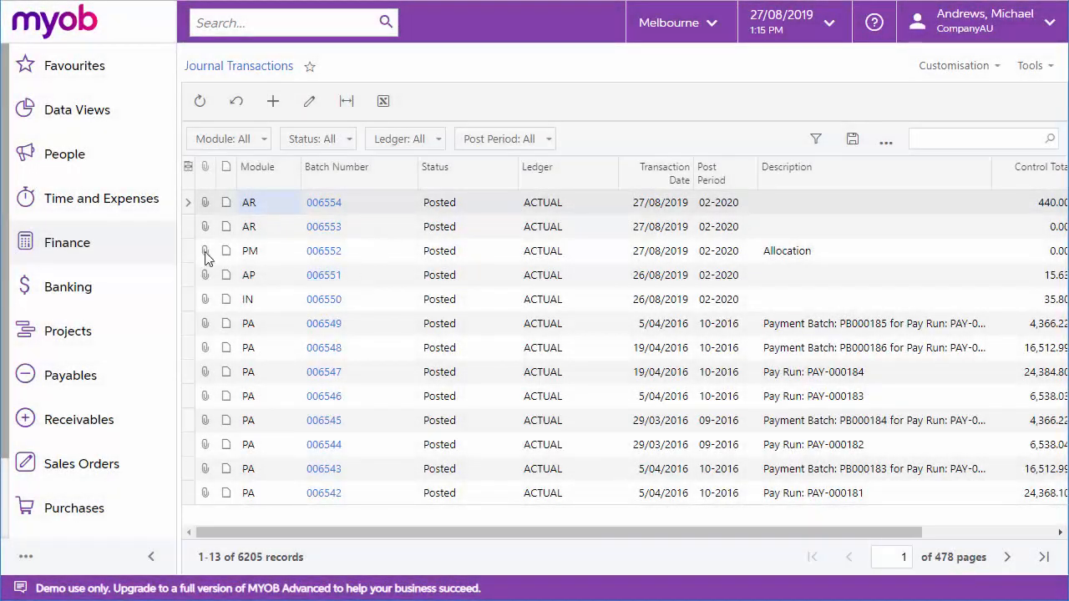
Step: Review the DPL Profit and Loss report definition, then open the CompanyAU dashboard
click(67, 242)
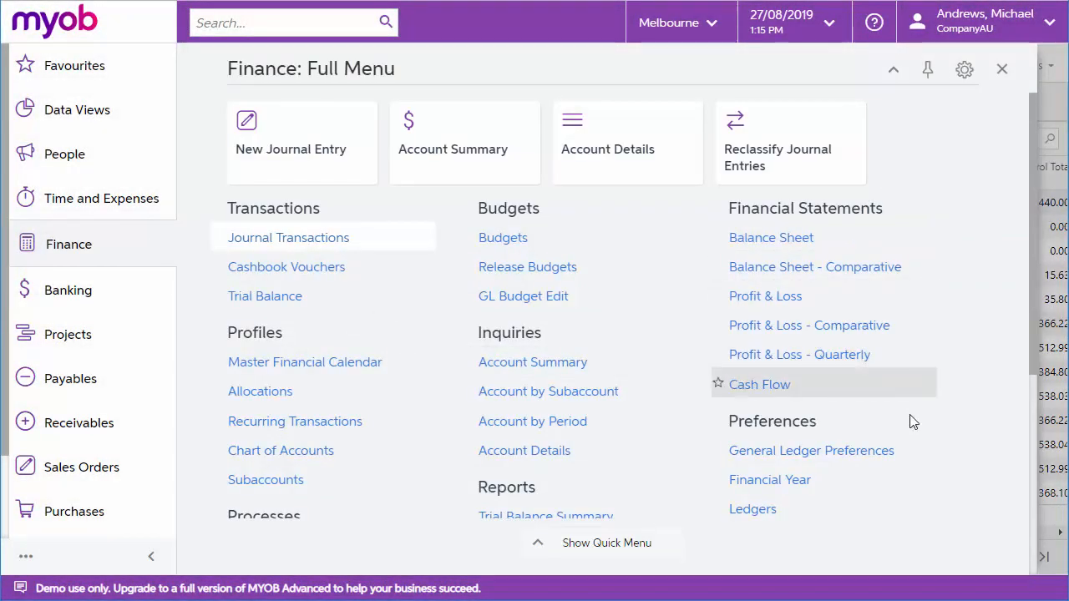
mouse_move(929, 217)
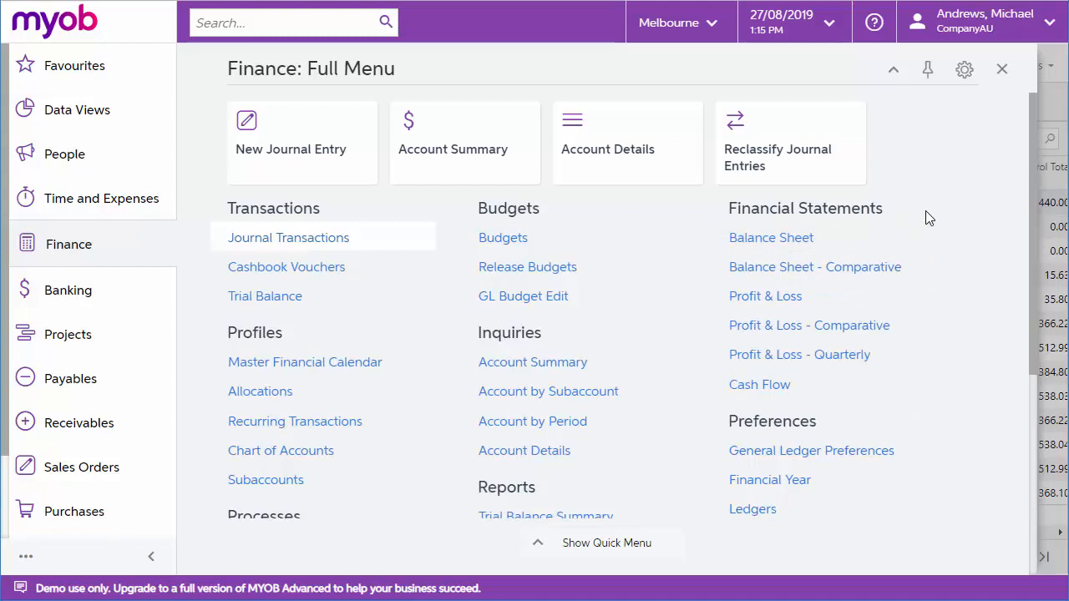
scroll(down, 3)
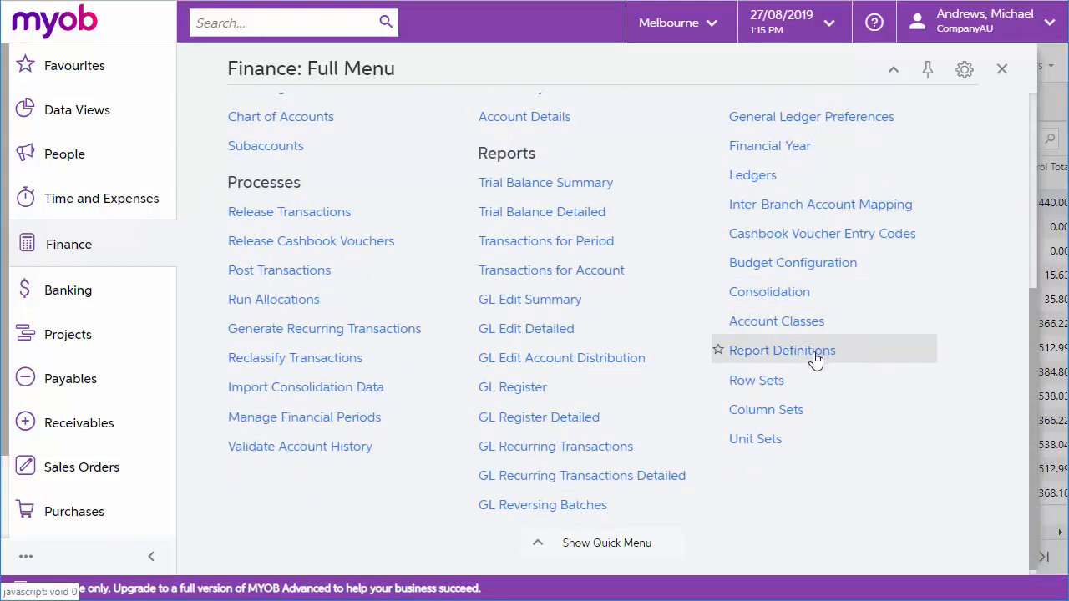
click(782, 350)
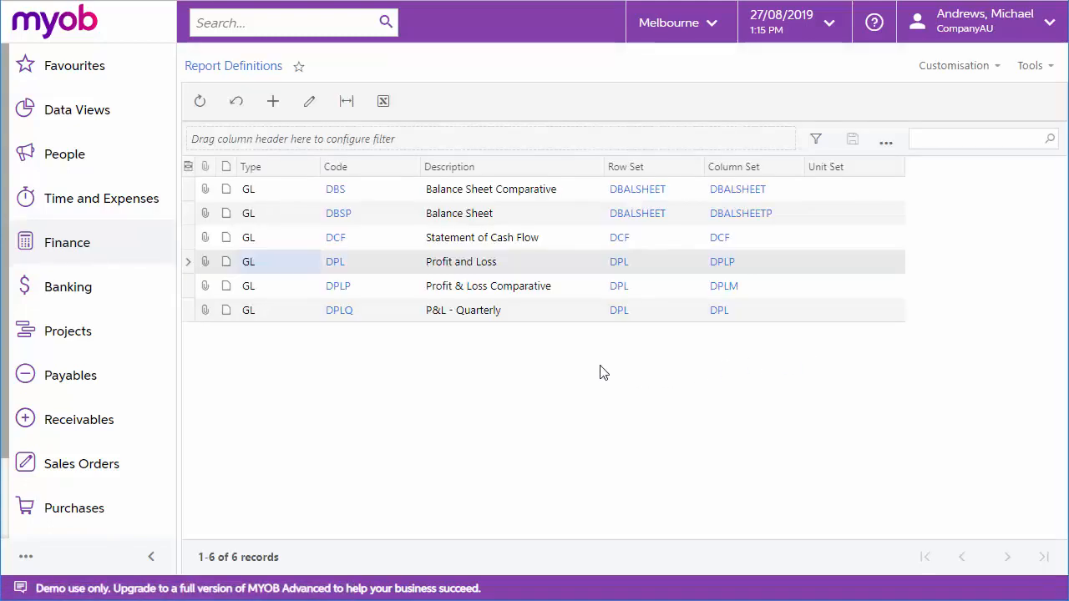
mouse_move(581, 372)
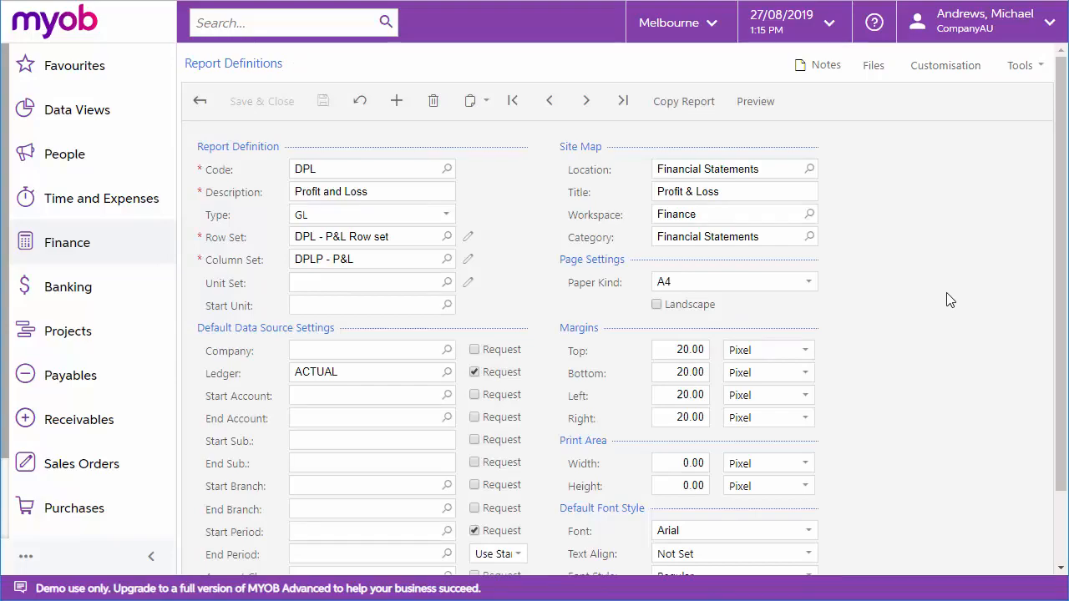
click(77, 109)
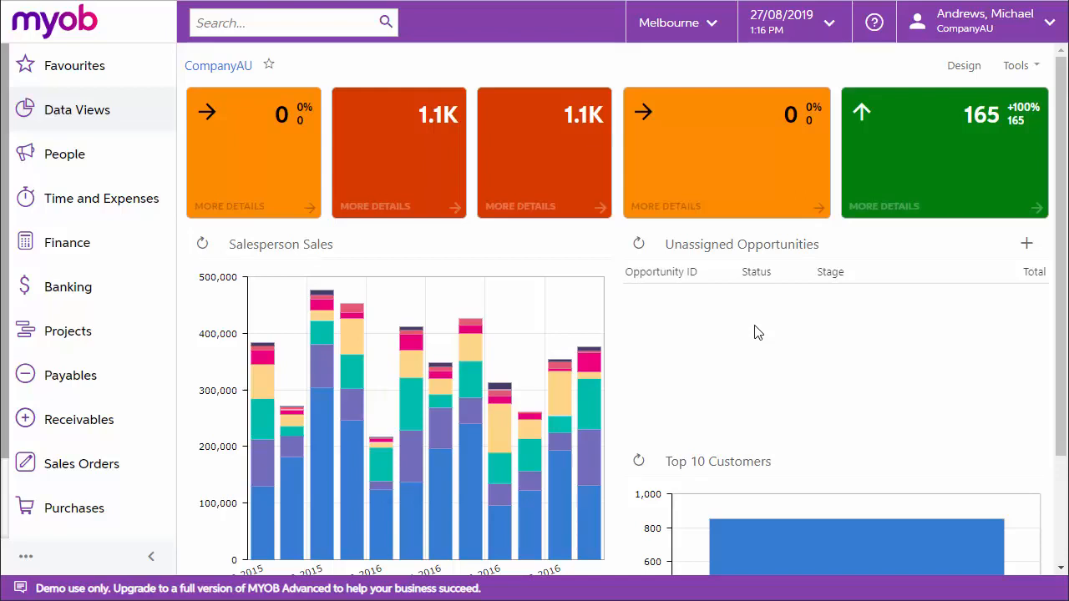
Step: View the Shipping & Inventory dashboard, then open the Sales Orders list
click(77, 109)
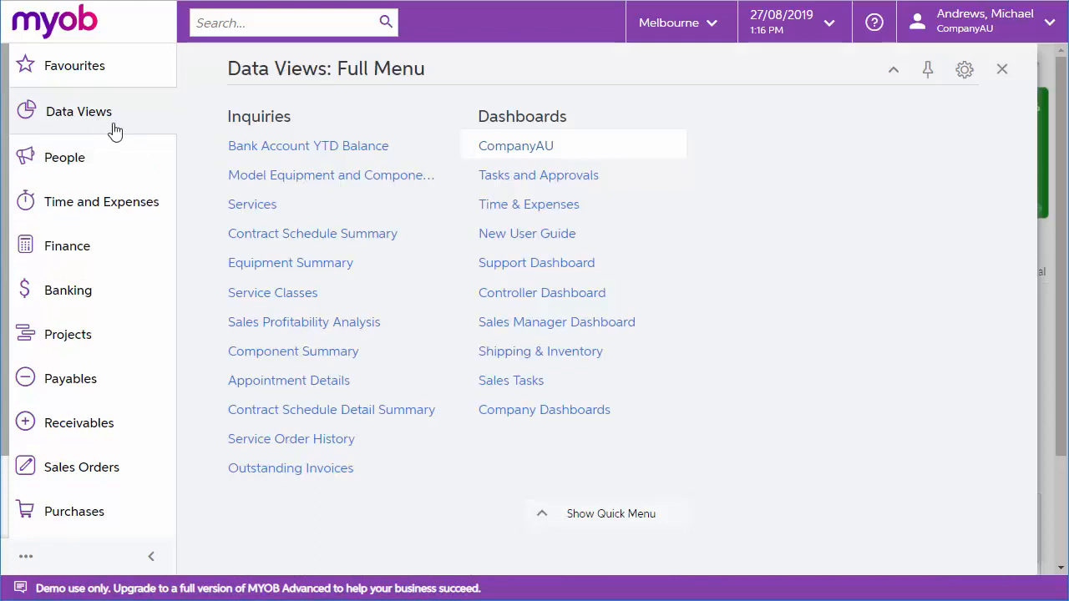
mouse_move(642, 151)
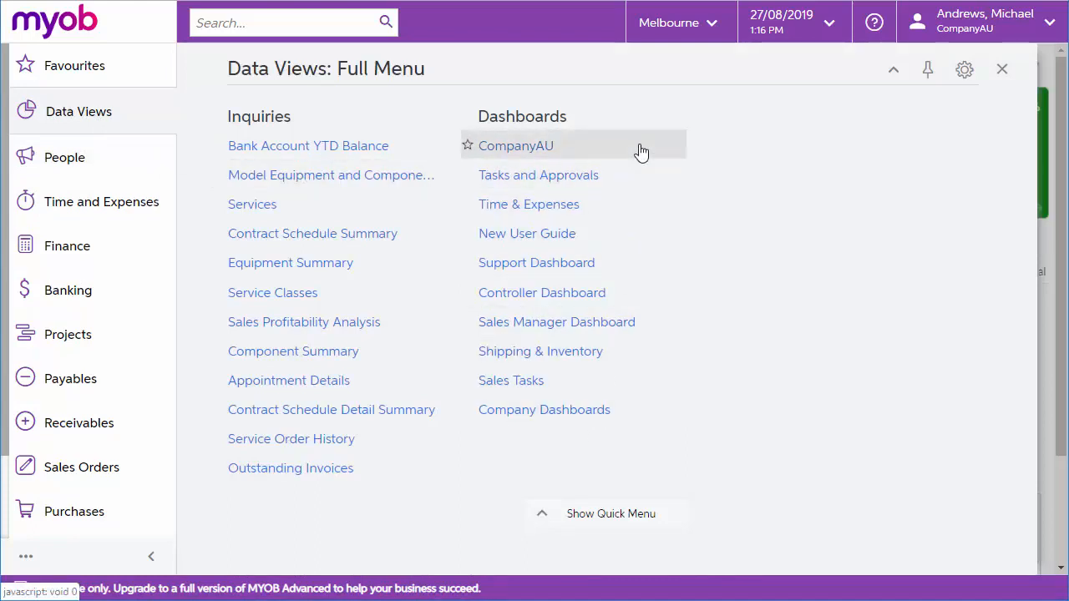
click(515, 146)
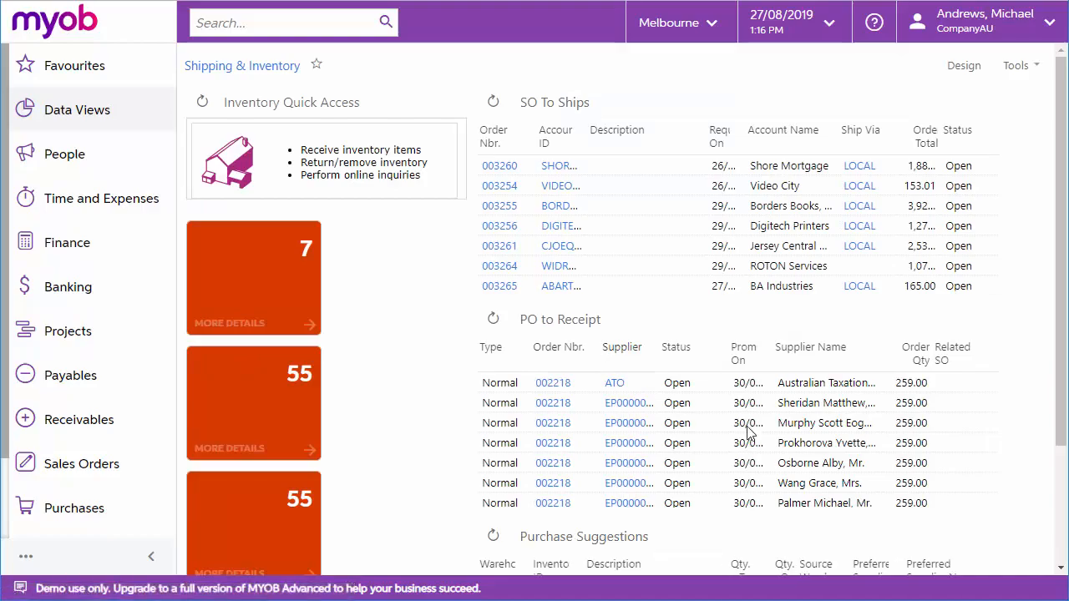
click(81, 464)
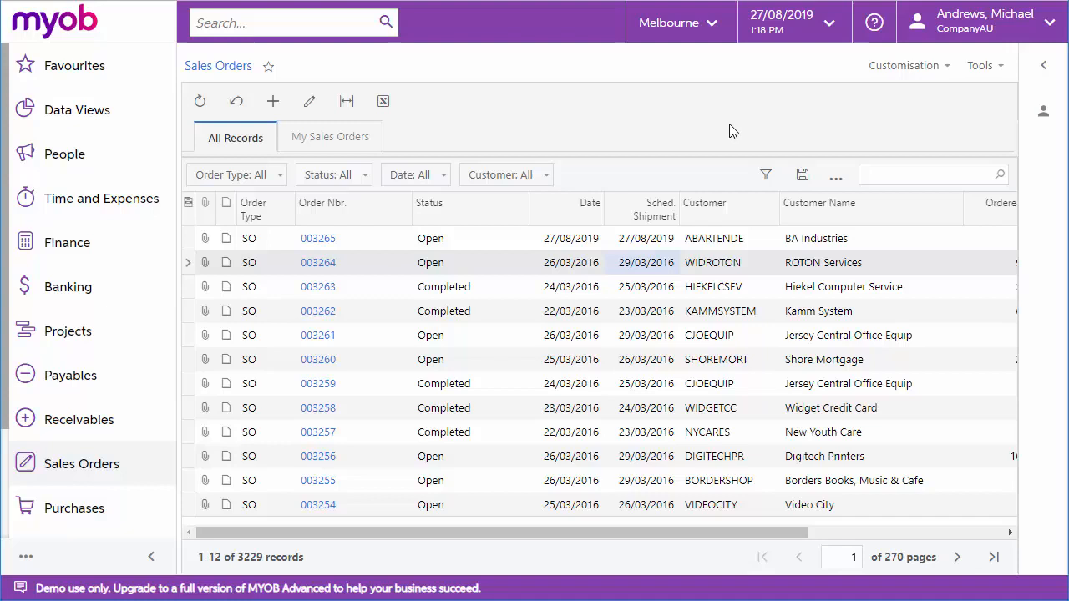
Step: Sort orders by Sched. Shipment, filter by Status, and edit the generic inquiry
click(659, 208)
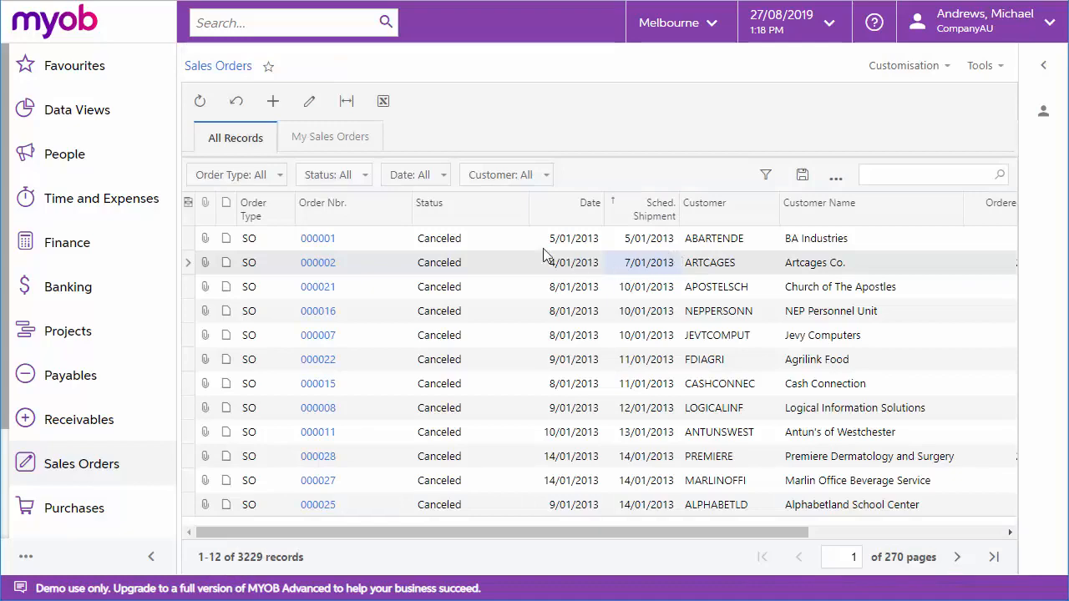
click(362, 174)
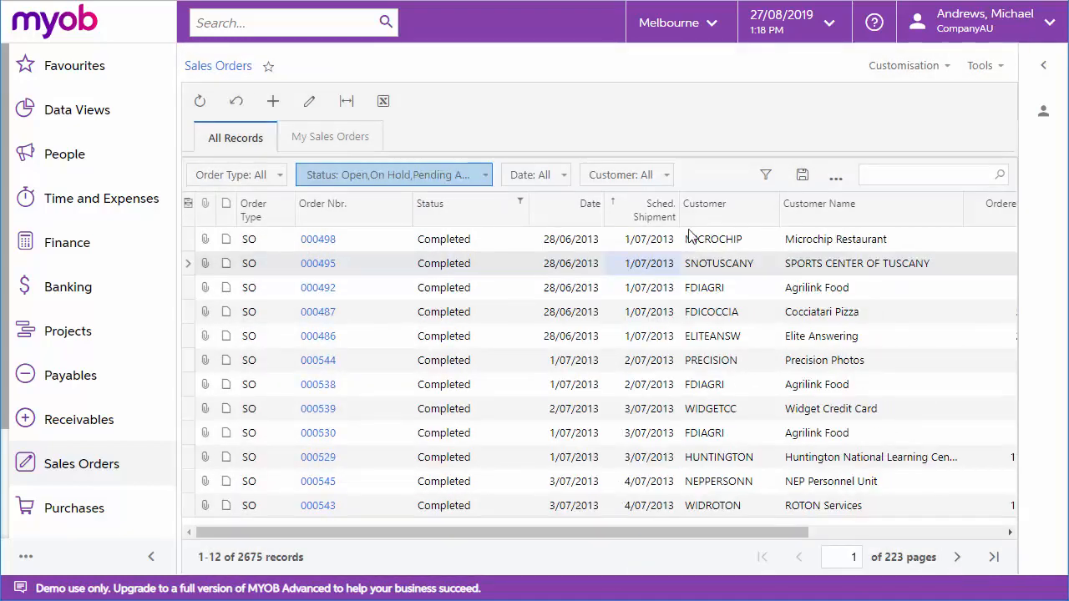
click(1044, 63)
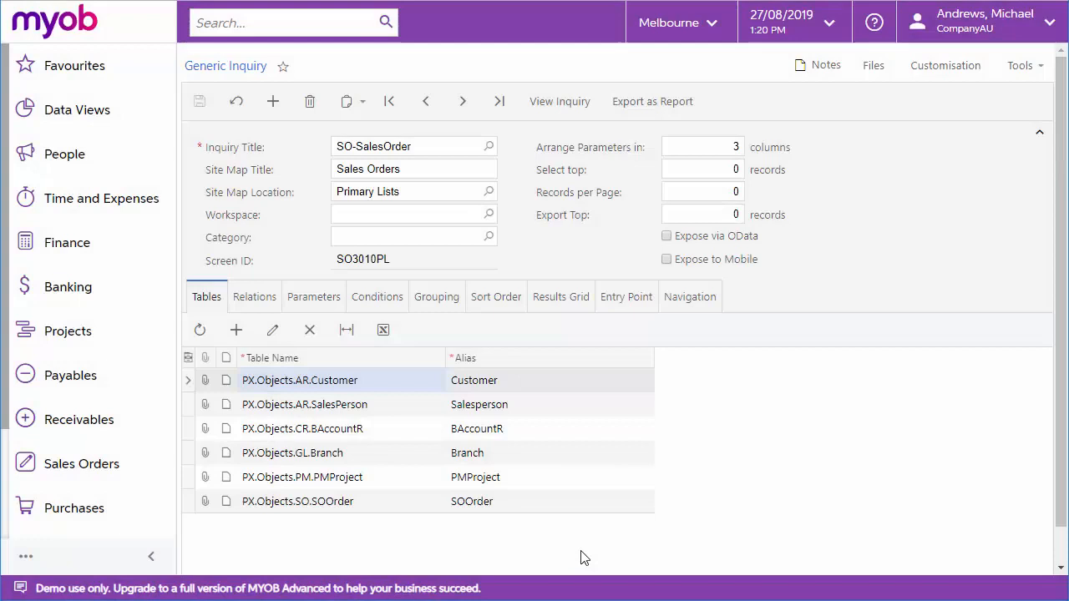
mouse_move(466, 338)
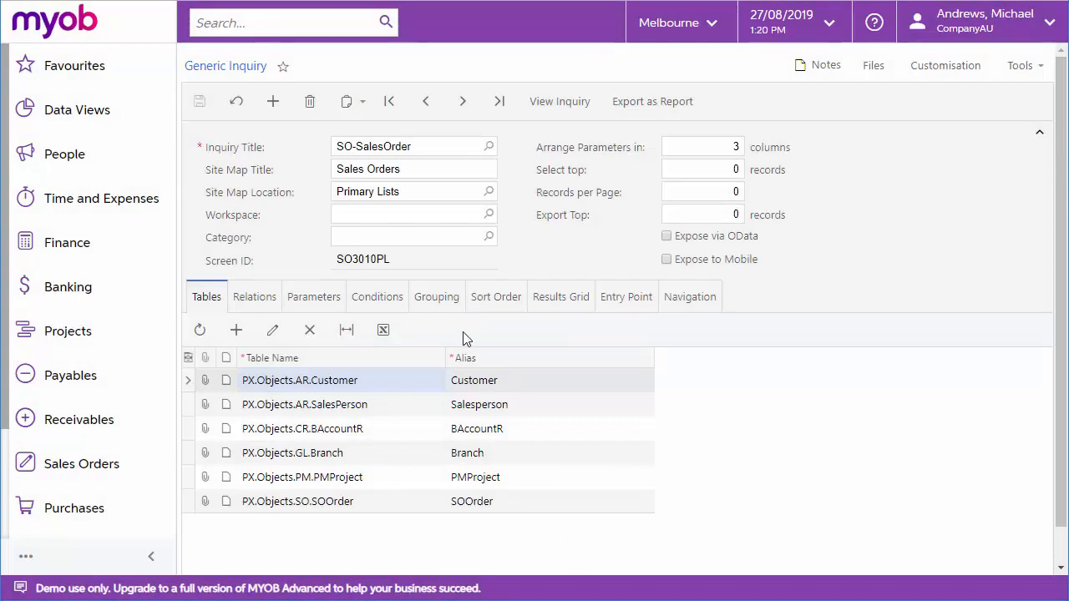
Step: Review Relations, Sort Order, Results Grid and Navigation tabs, then open the OData feed
click(254, 296)
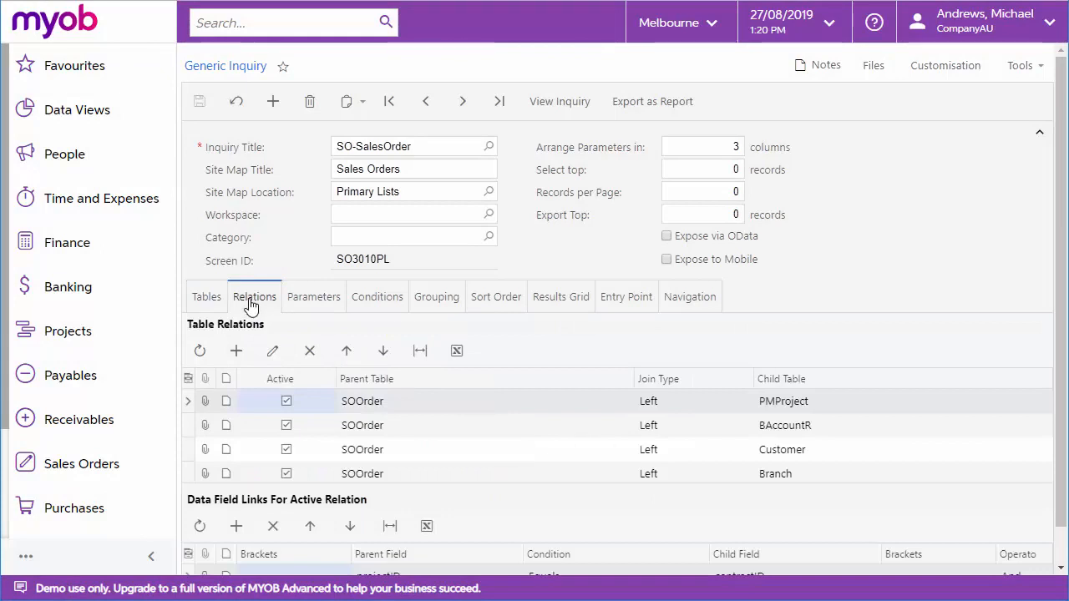
click(496, 297)
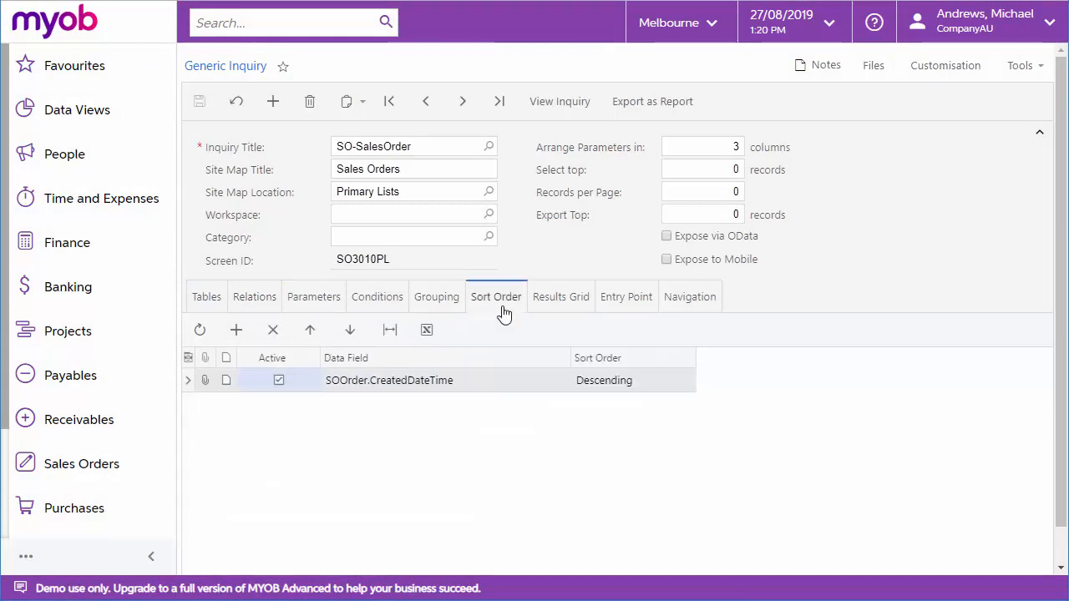
click(561, 297)
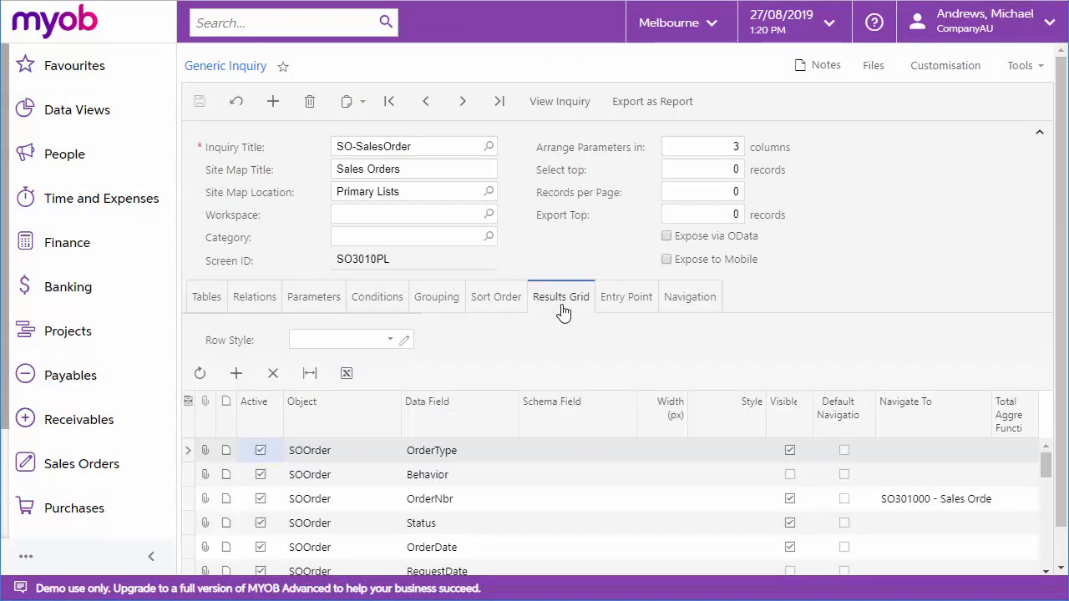
click(690, 297)
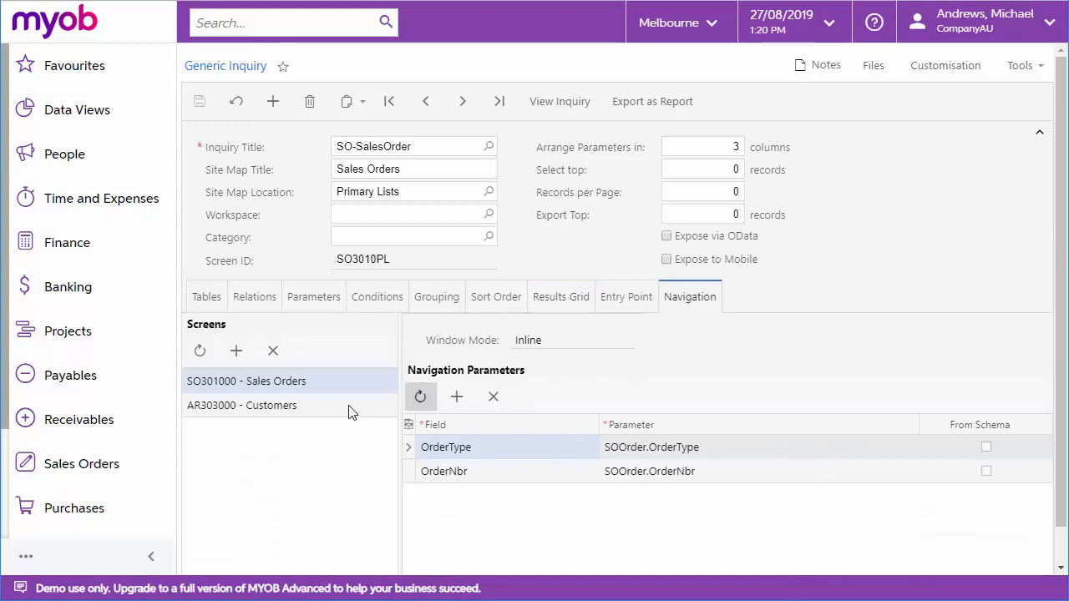
click(241, 405)
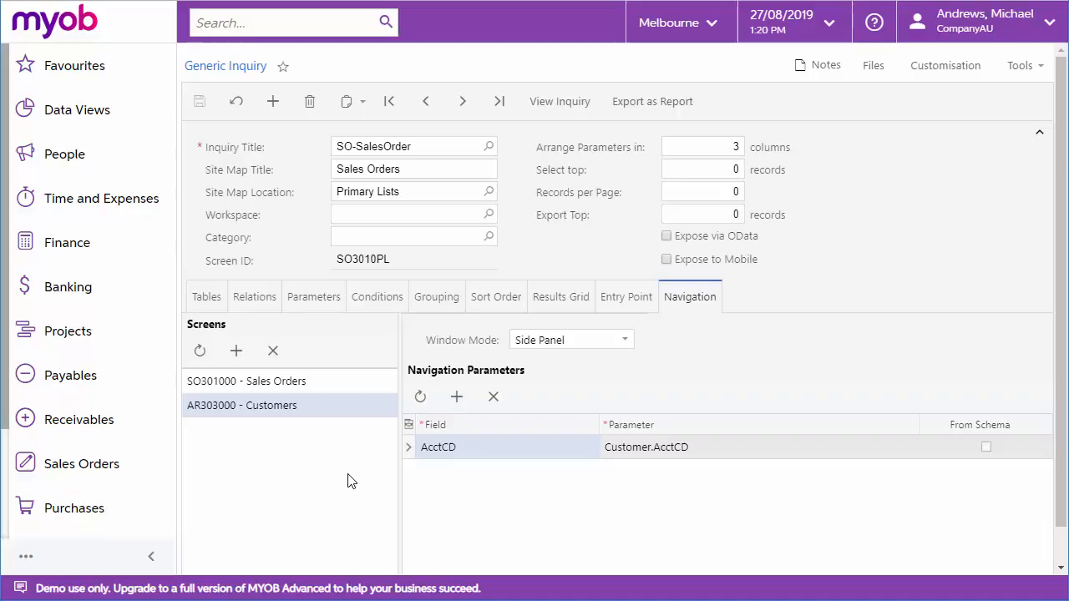
click(207, 296)
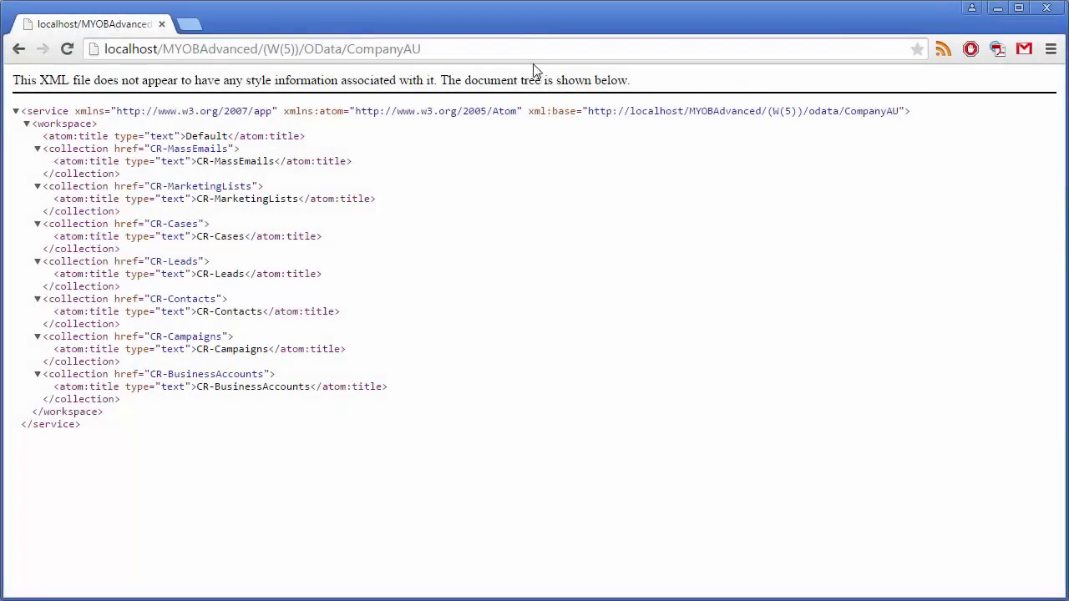
Step: Switch to Excel and show the From Other Sources import options
click(533, 48)
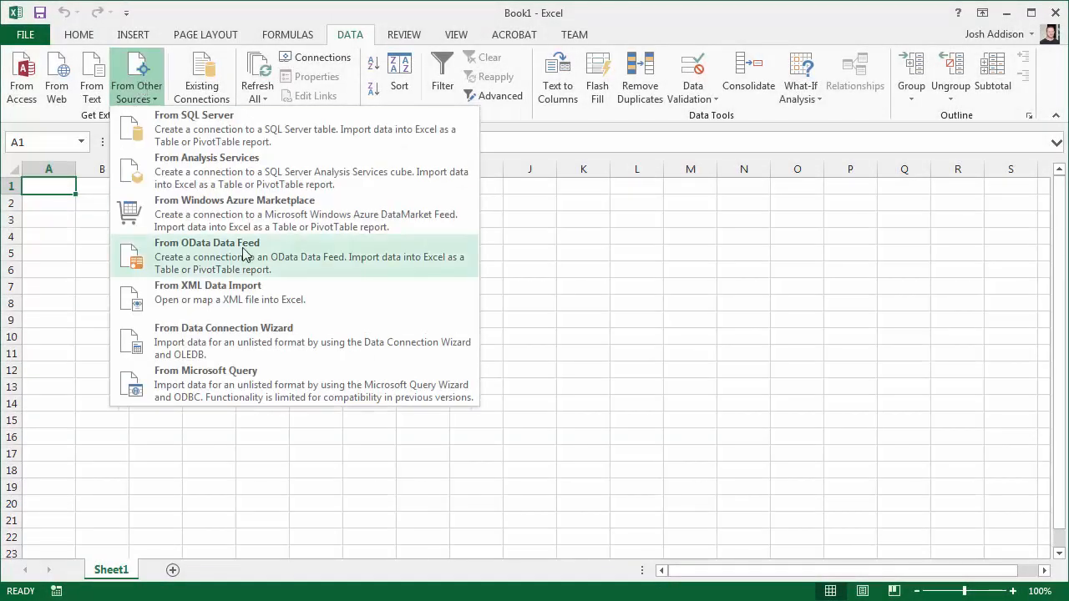
Step: Import a CR table from the OData feed, signing in as user 'andrews'
click(207, 243)
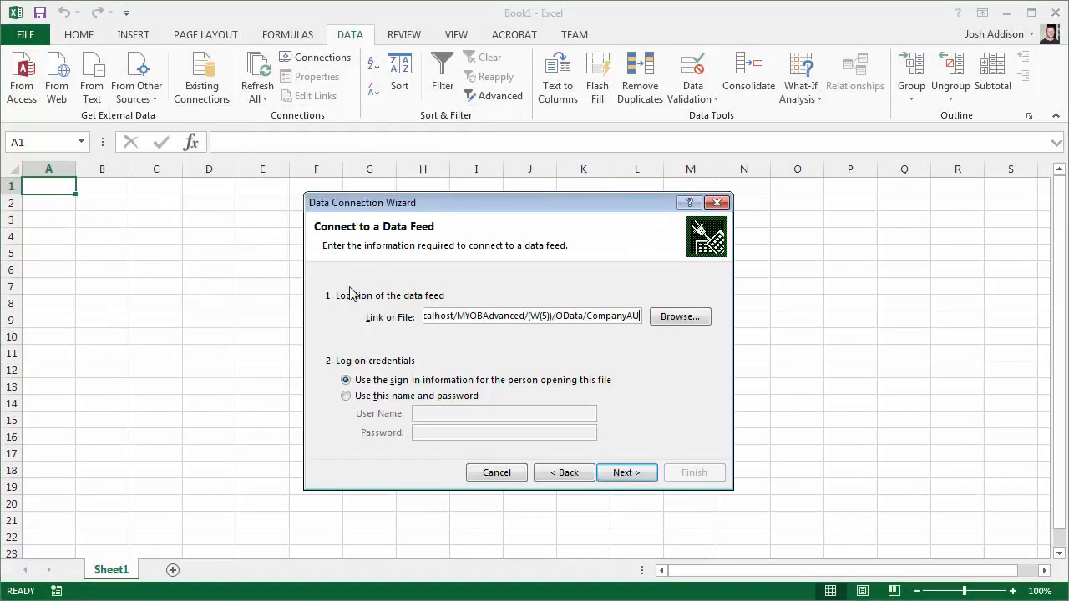
text(andrews)
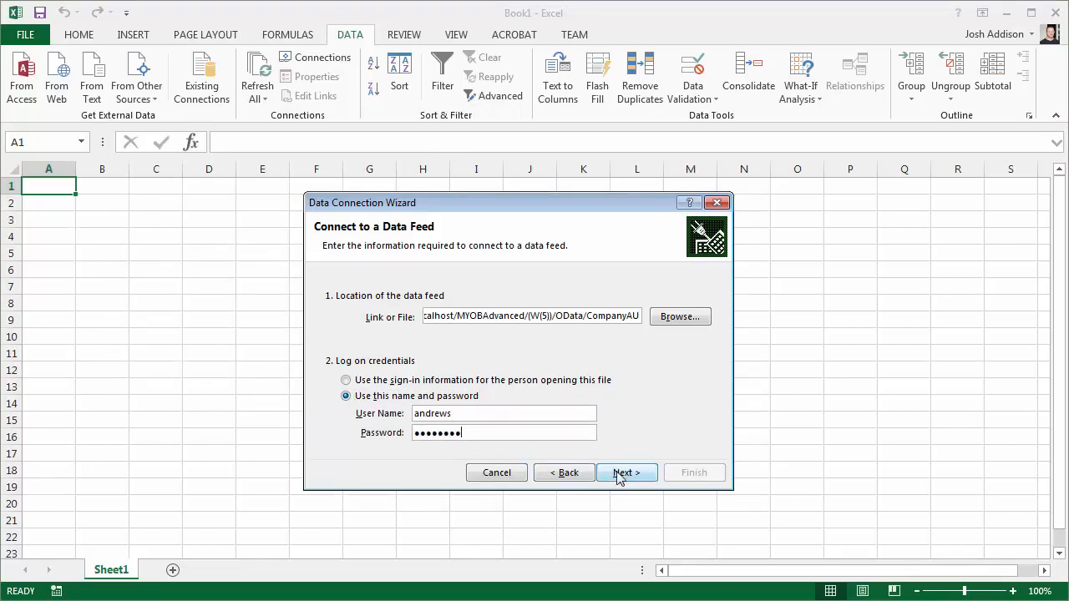
click(626, 473)
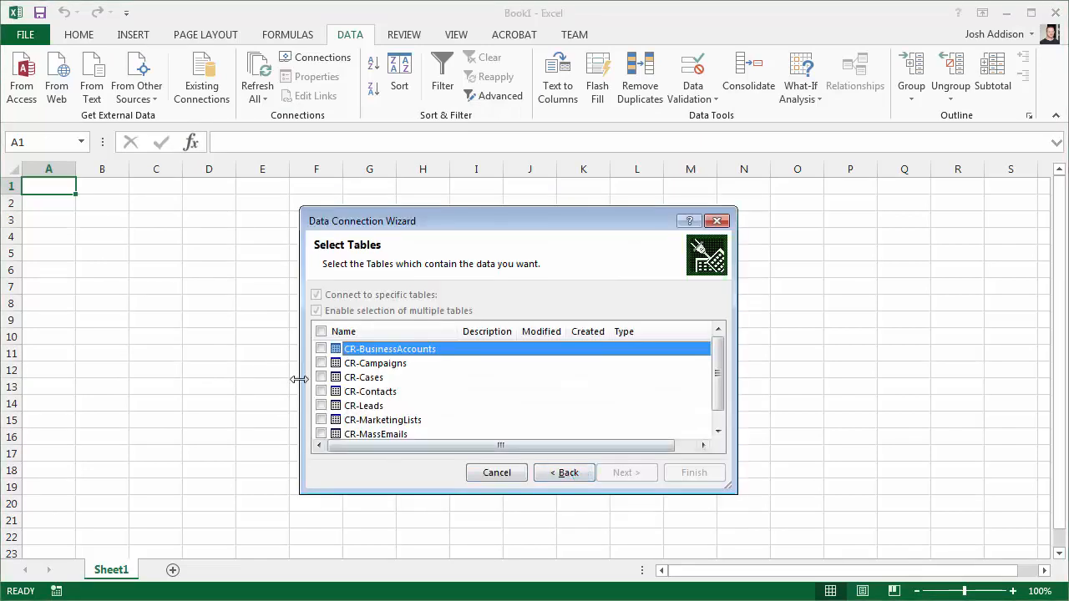
click(694, 473)
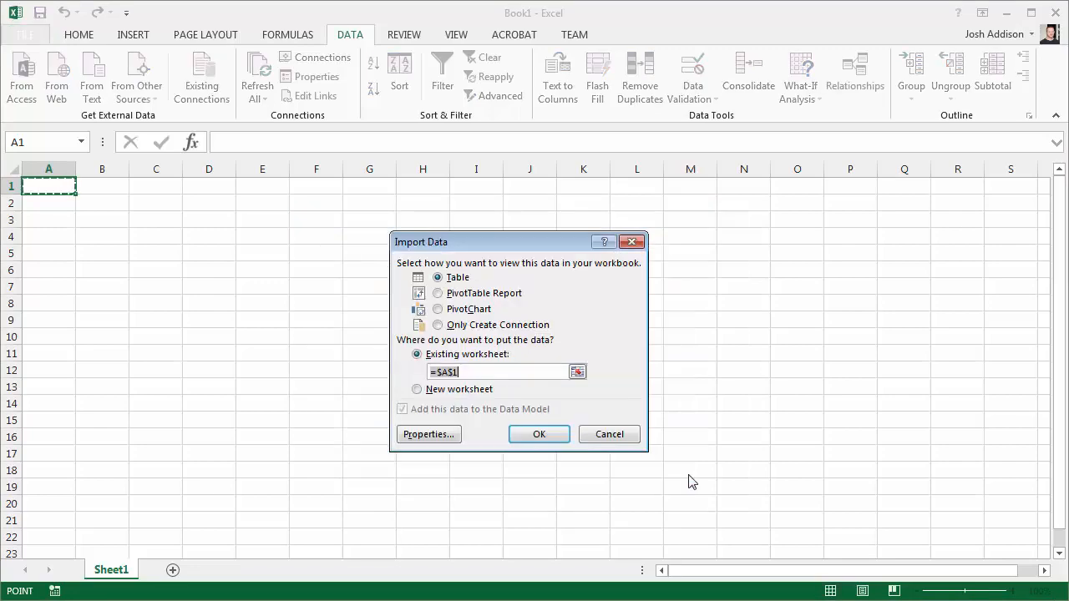
click(539, 435)
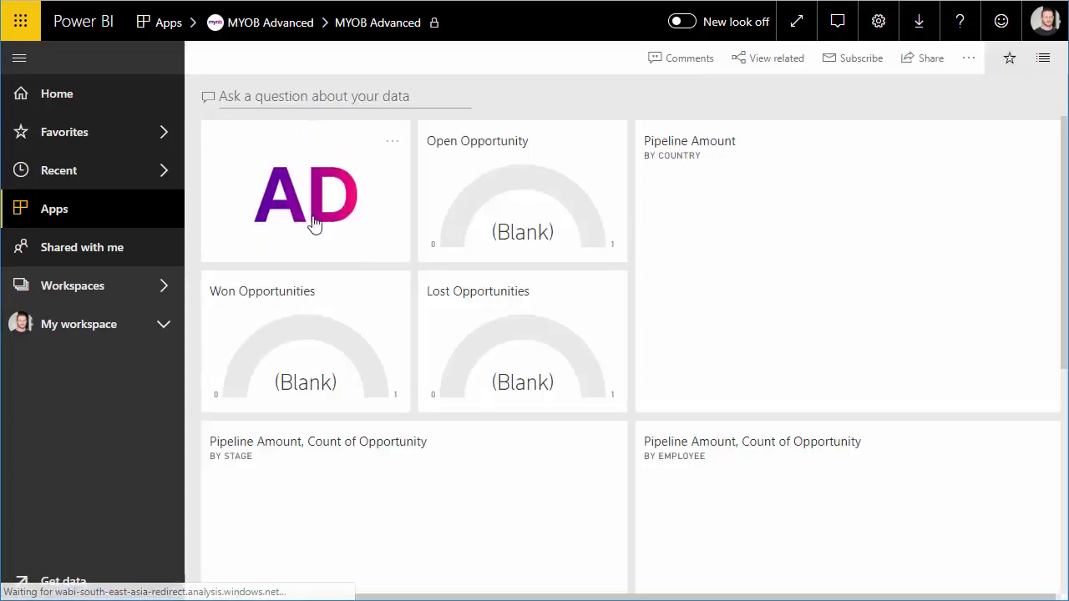
Step: View the MYOB Advanced and Opportunities by Status reports, then open the MYOB Advanced dataset
click(78, 324)
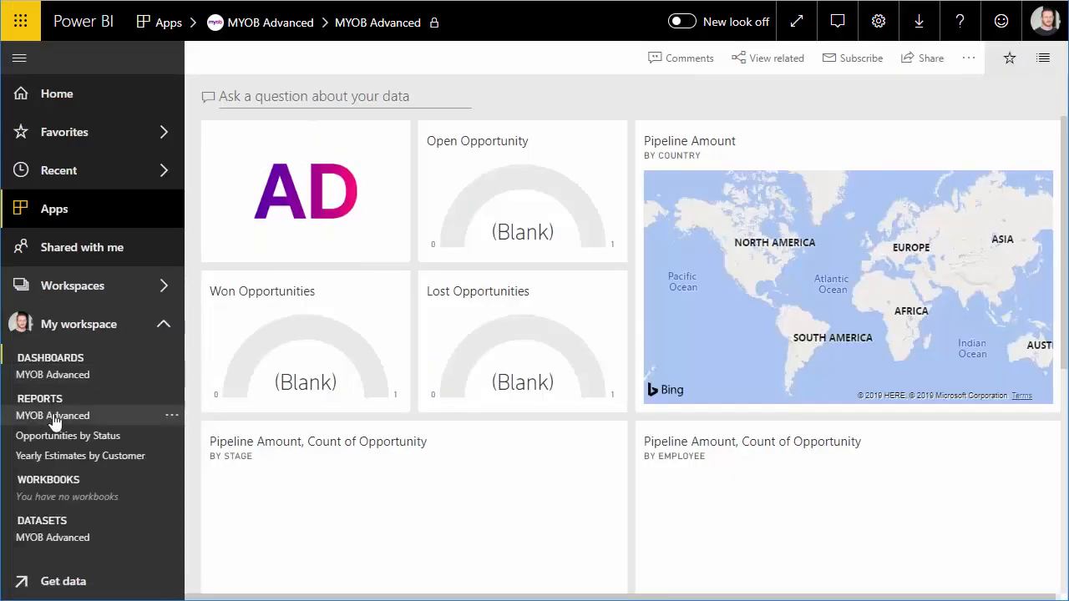
click(52, 415)
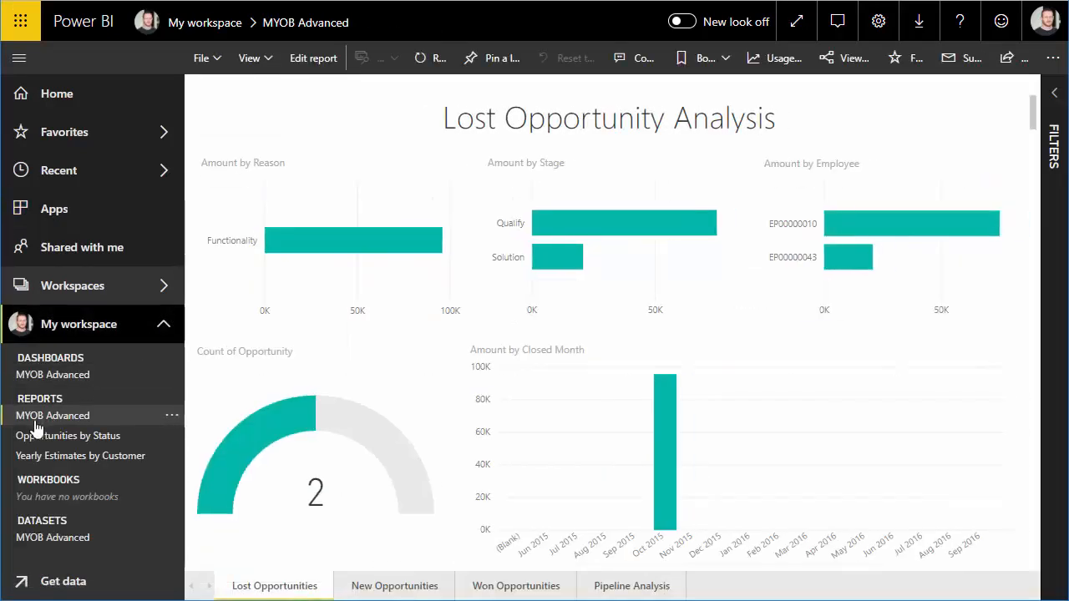
click(68, 435)
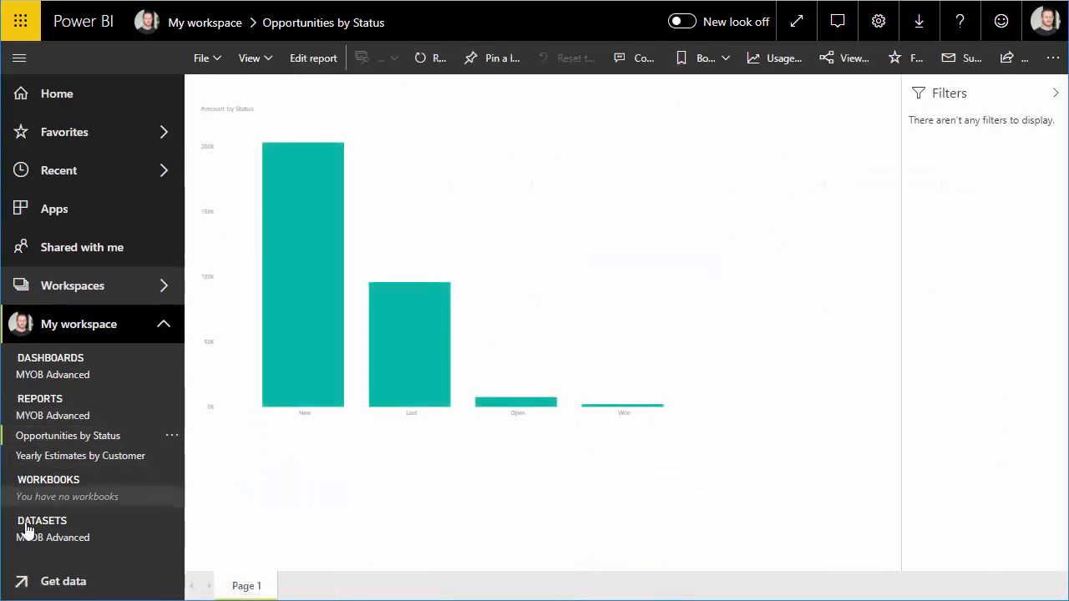
click(46, 538)
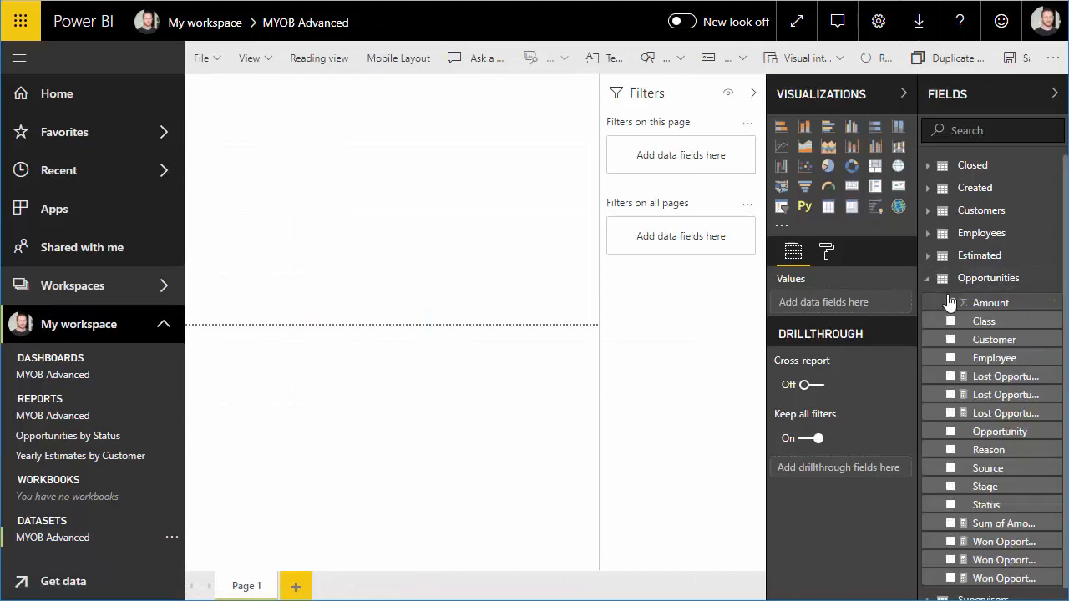
Step: Chart opportunity Amount by Customer and save the report as 'Opportunities by Customer'
click(950, 303)
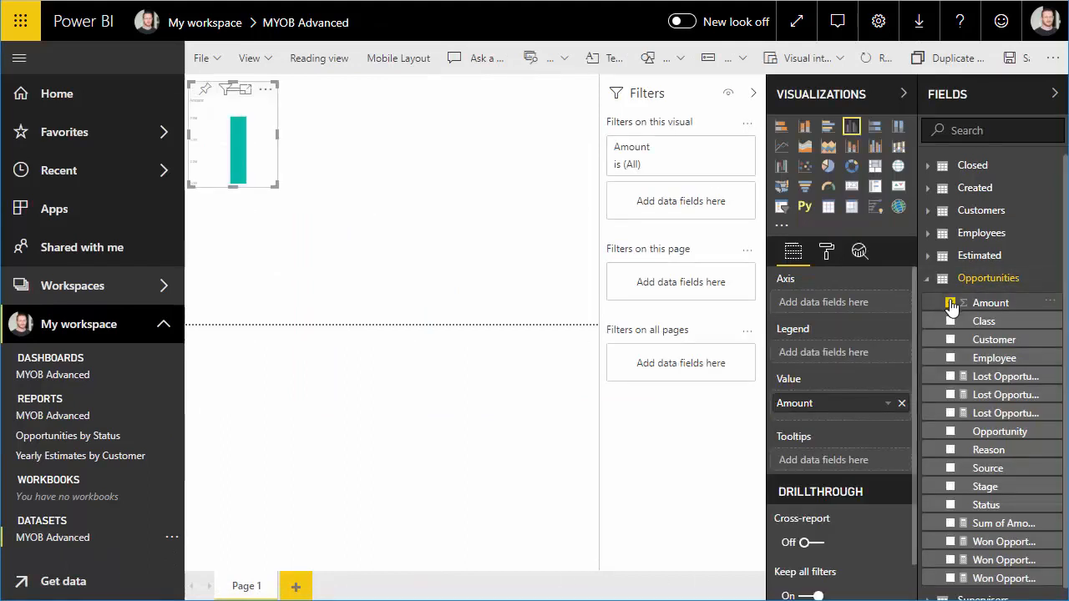
click(950, 339)
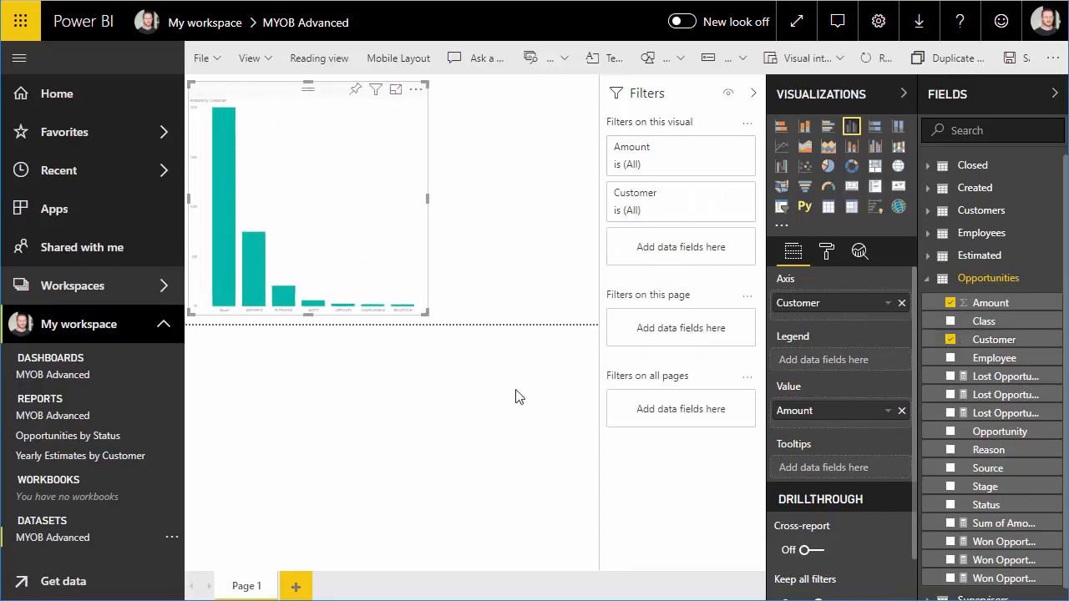
click(221, 58)
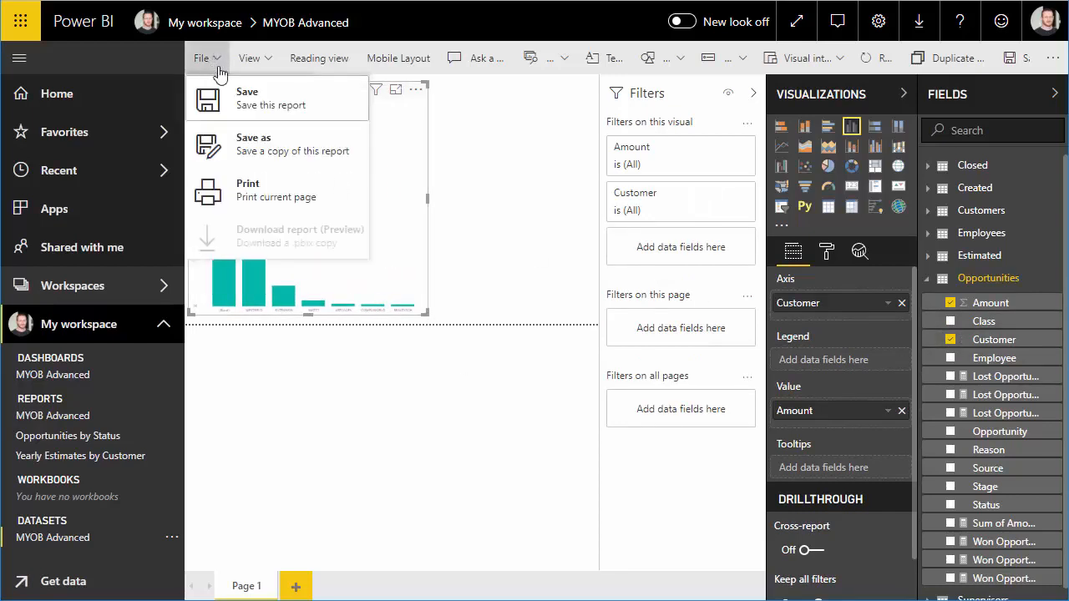
click(247, 98)
text(Opportunities by Custo)
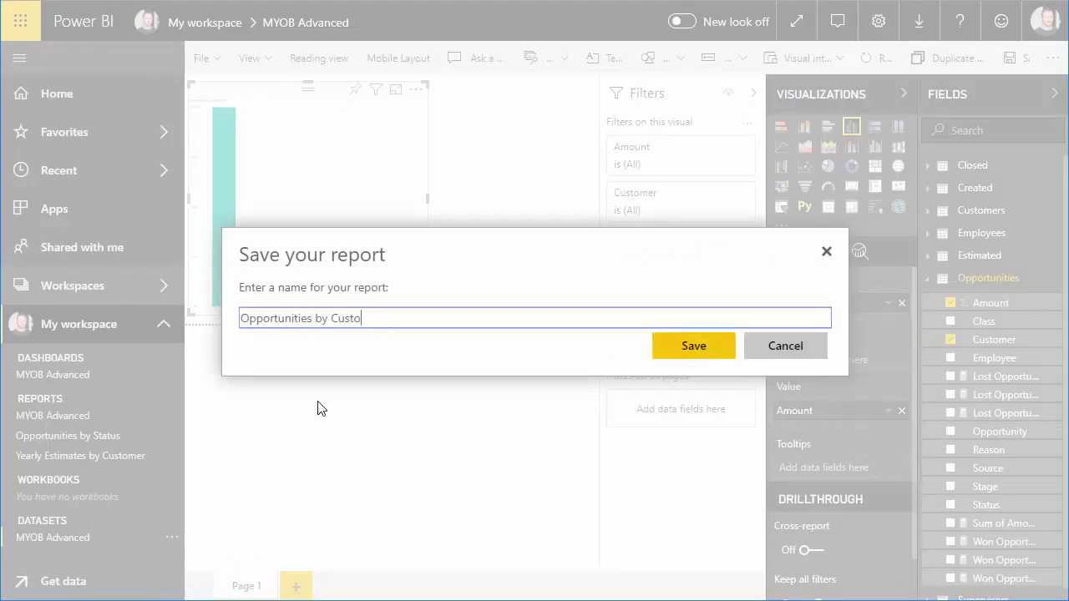
click(693, 346)
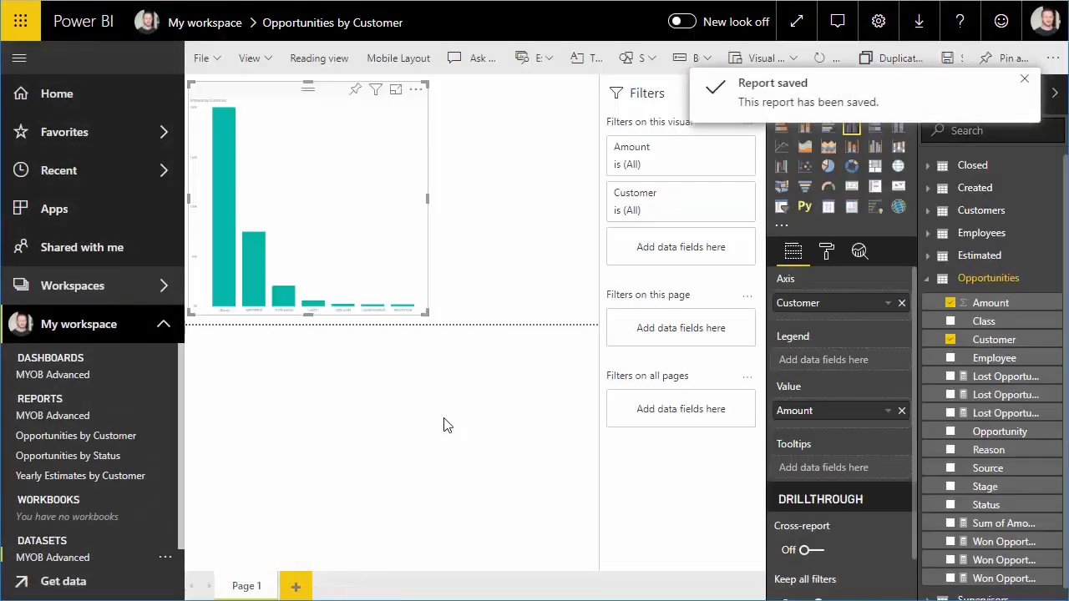